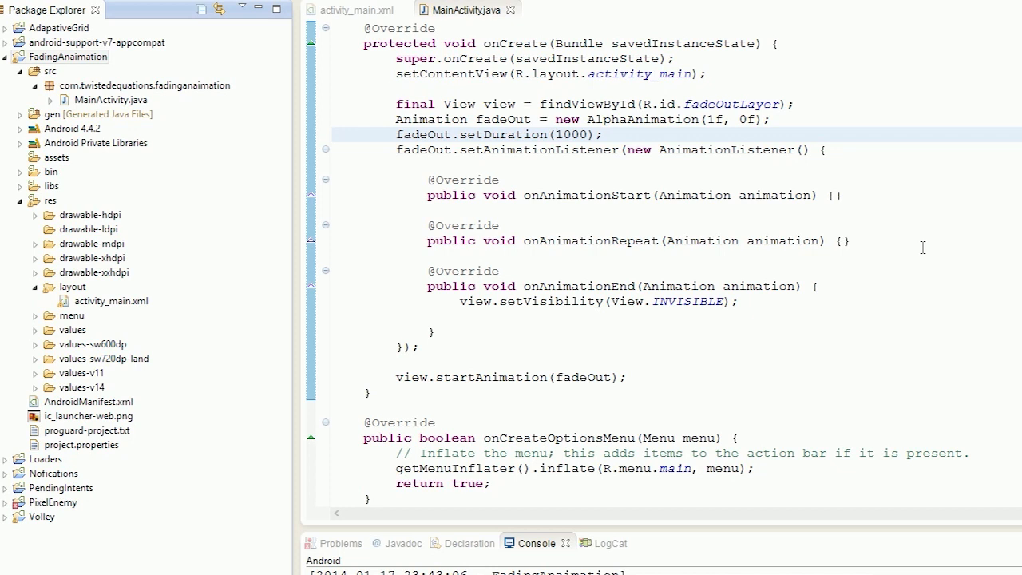
{"action": "mouse_move", "coordinate": [355, 10]}
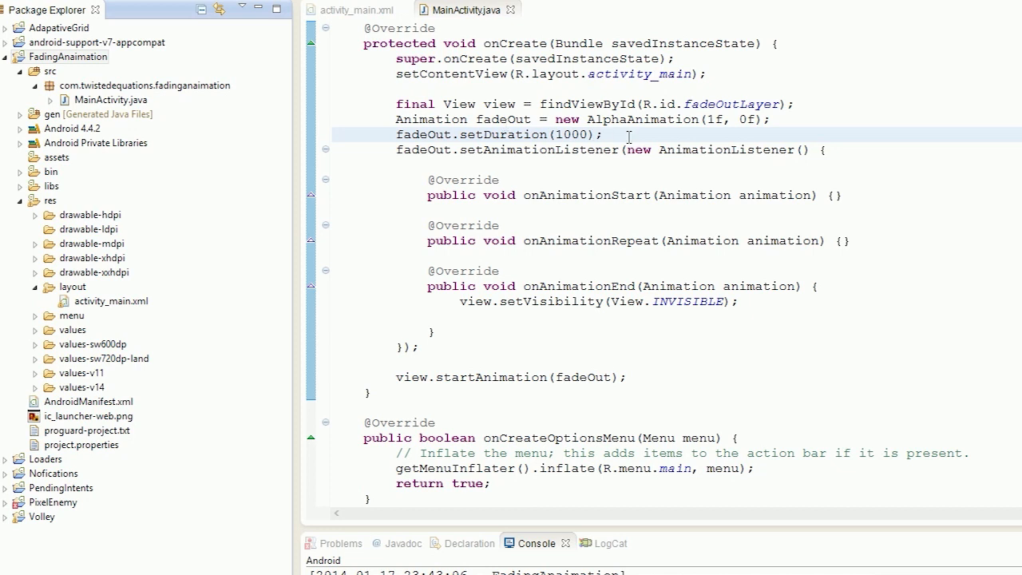
{"action": "mouse_move", "coordinate": [568, 104]}
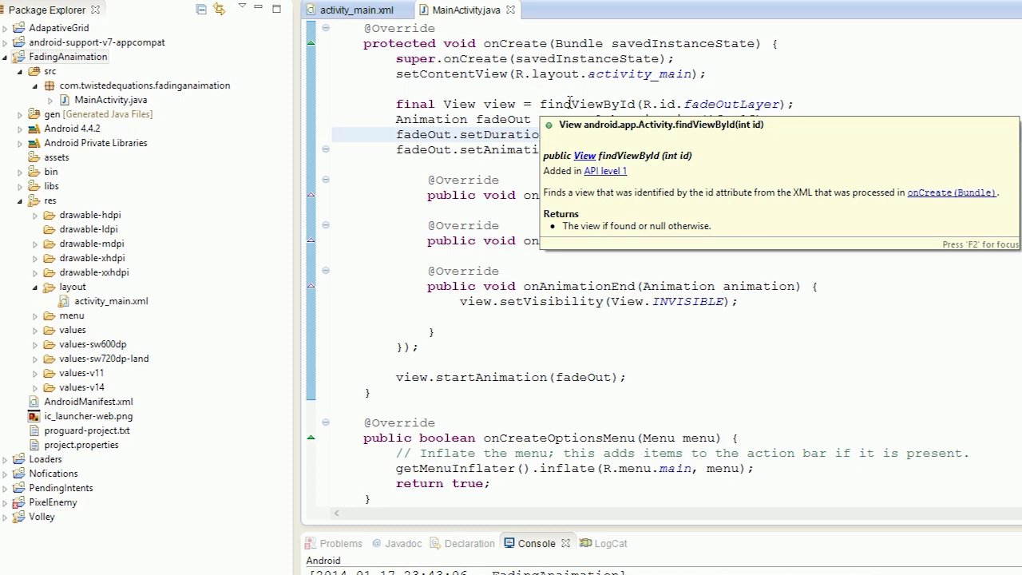
Switch from the MainActivity fade-out code to the activity_main.xml layout file.
{"action": "left_click", "coordinate": [357, 10]}
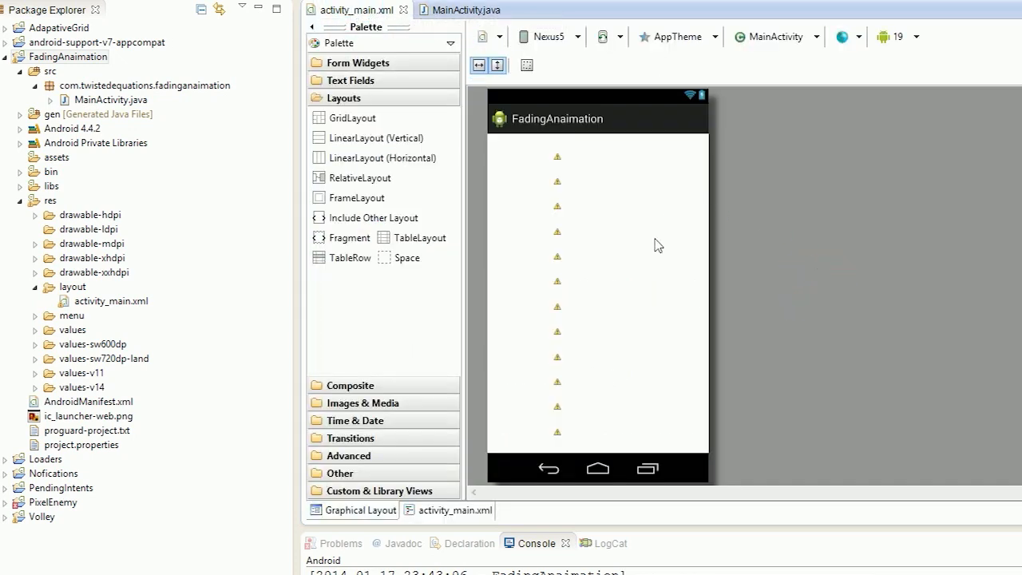
Delete the outer LinearLayout's LinearLayout1 id in the XML source, save, and preview the layout.
{"action": "left_click", "coordinate": [455, 510]}
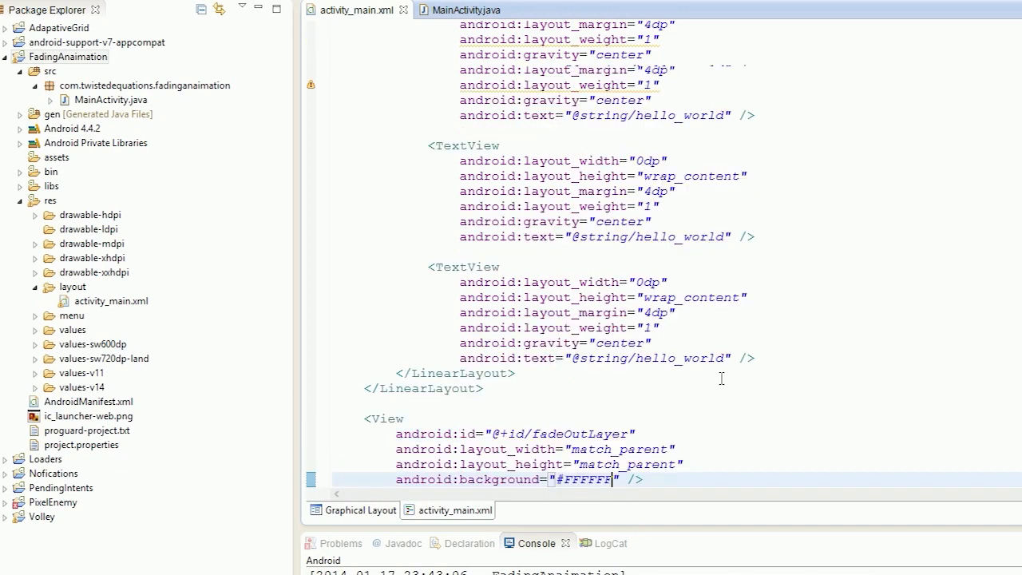
{"action": "scroll", "scroll_direction": "up", "scroll_amount": 3}
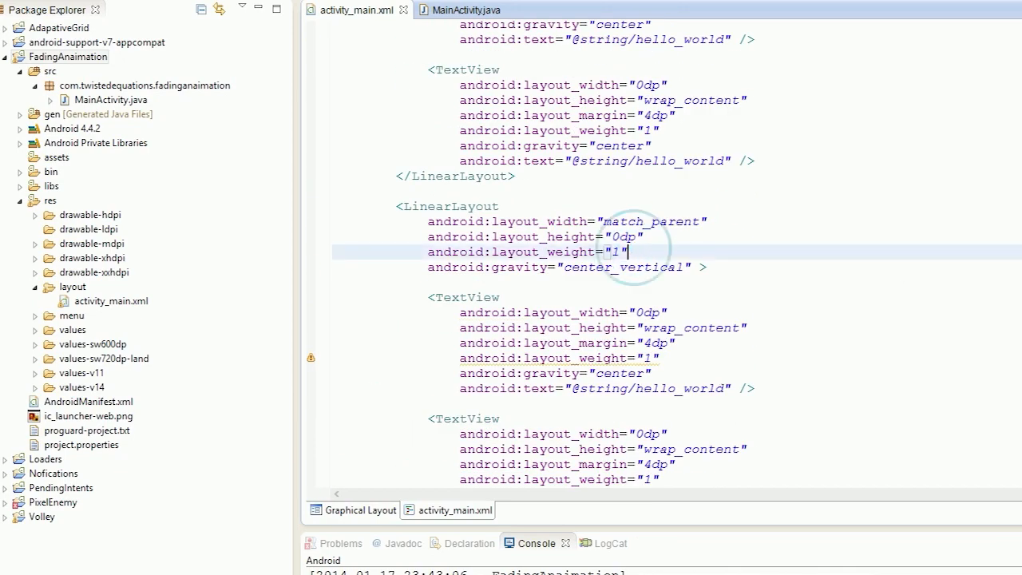
{"action": "scroll", "scroll_direction": "up", "scroll_amount": 3}
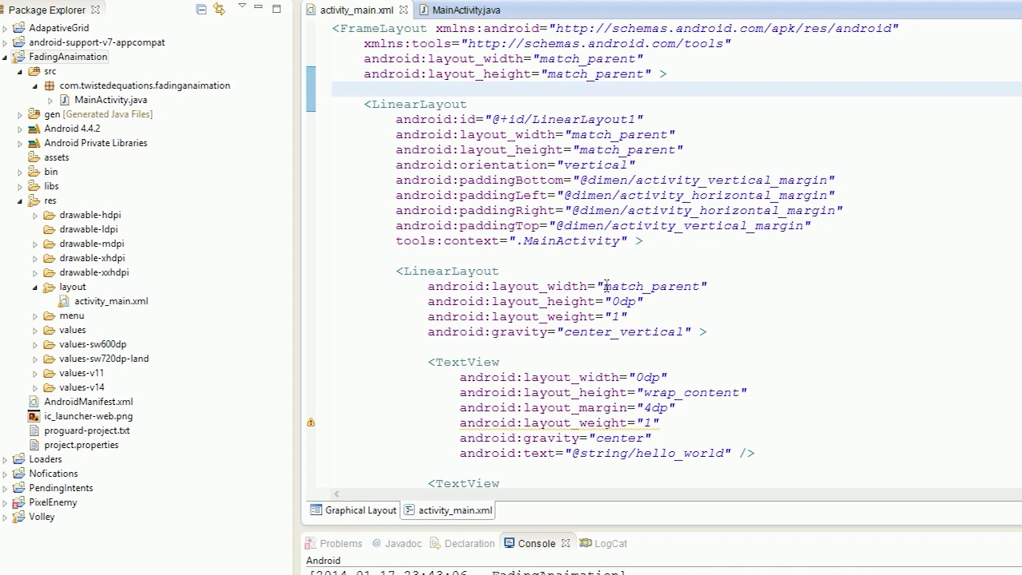
{"action": "mouse_move", "coordinate": [556, 231]}
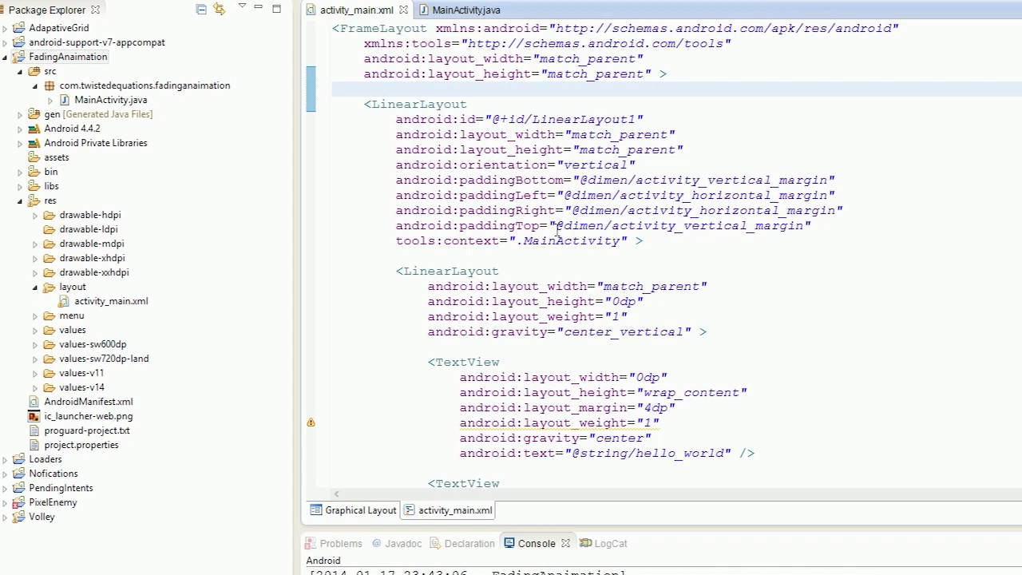
{"action": "key", "text": "Delete"}
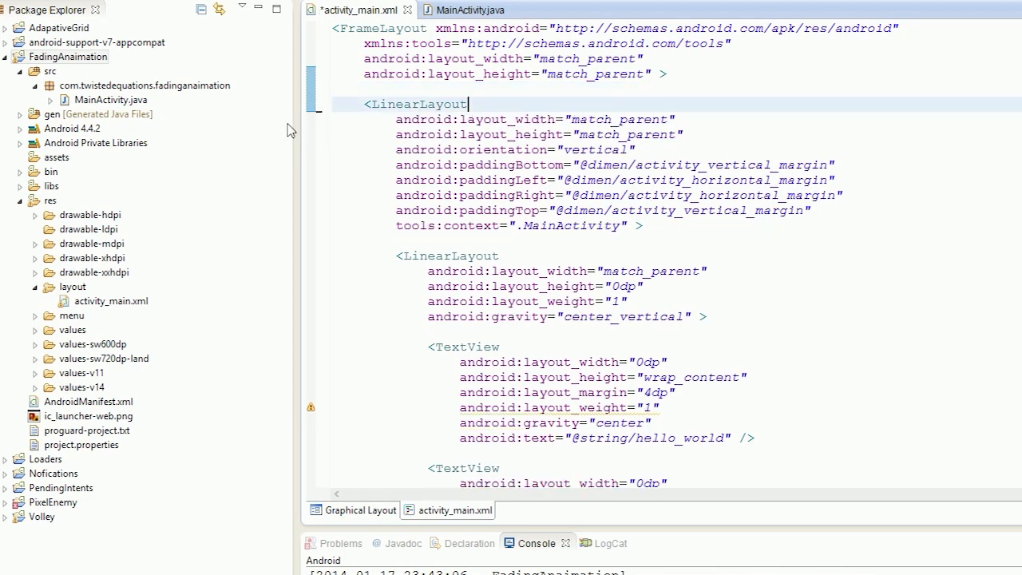
{"action": "key", "text": "ctrl+s"}
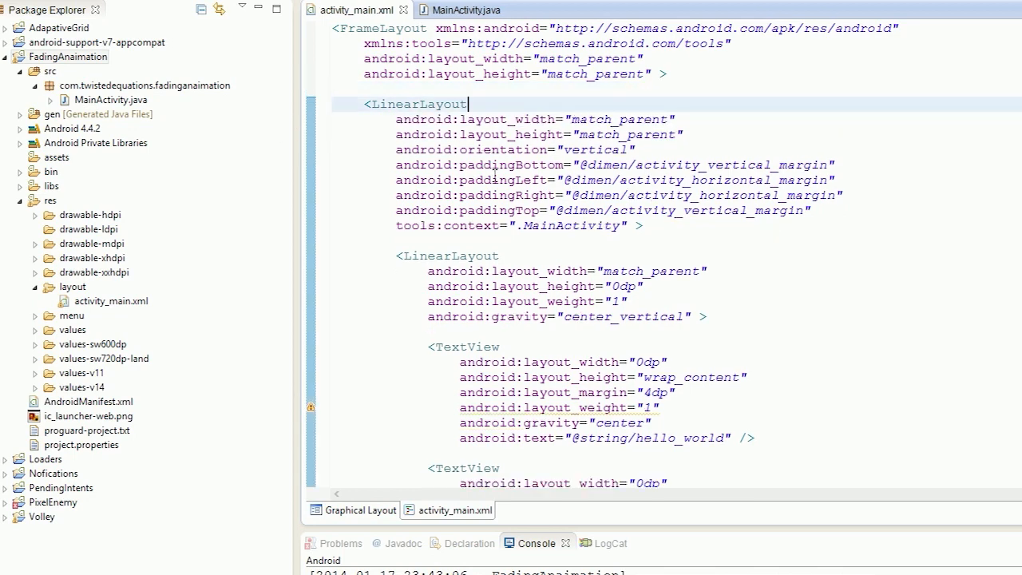
{"action": "scroll", "scroll_direction": "down", "scroll_amount": 3}
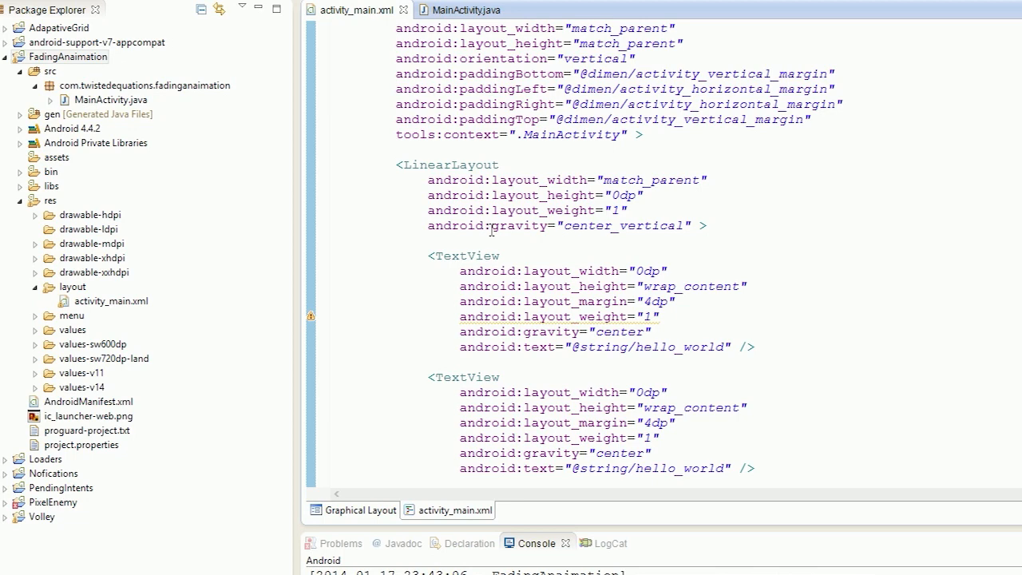
{"action": "scroll", "scroll_direction": "down", "scroll_amount": 3}
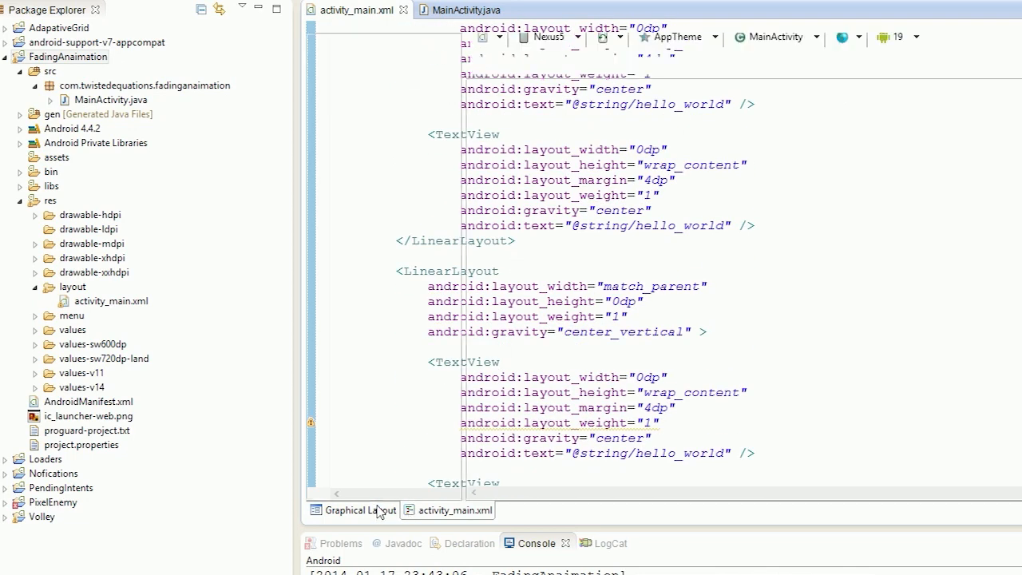
{"action": "left_click", "coordinate": [354, 509]}
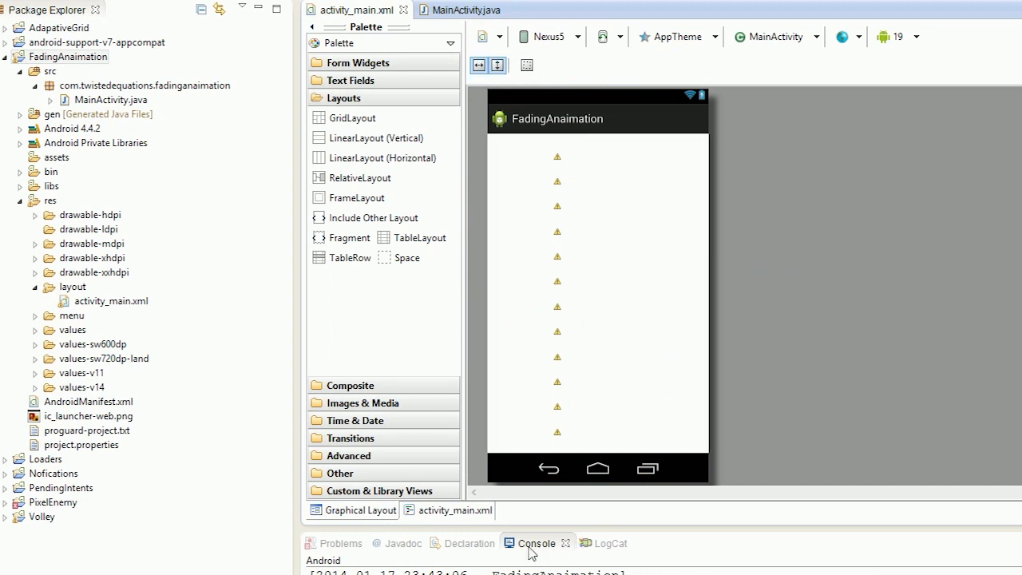
Comment out the white fadeOutLayer View and preview the grid without it.
{"action": "left_click", "coordinate": [447, 511]}
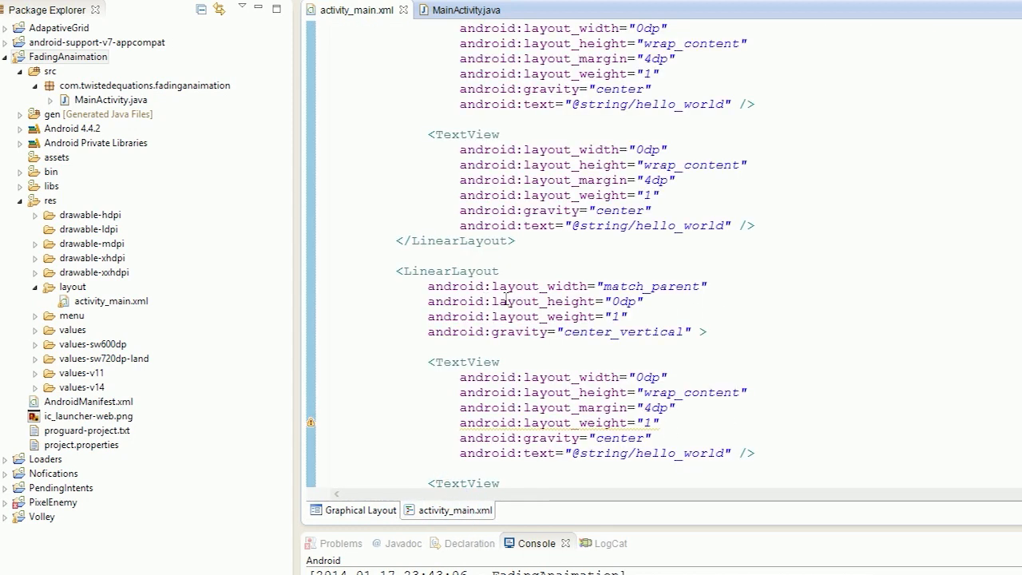
{"action": "left_click", "coordinate": [352, 509]}
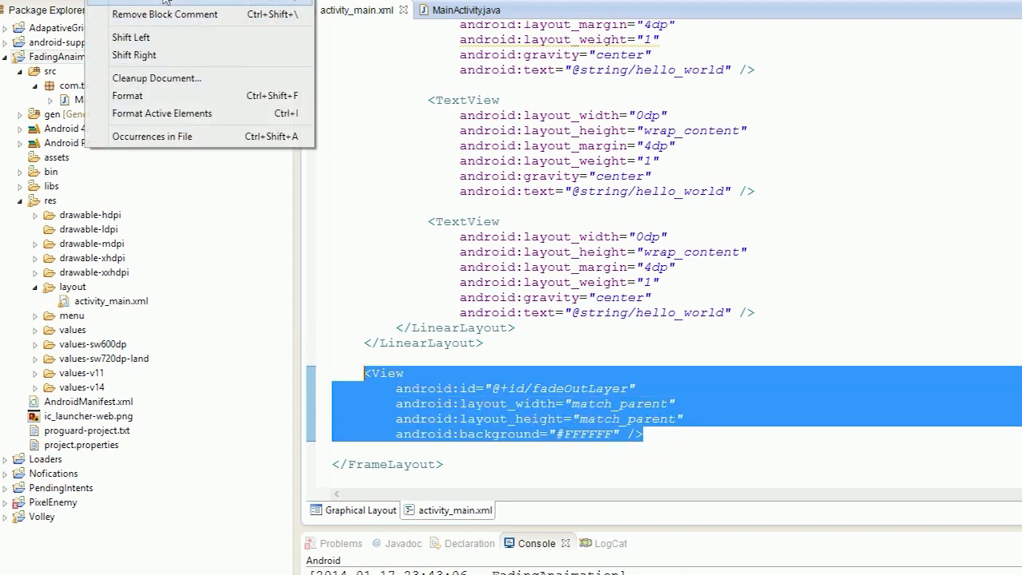
{"action": "left_click", "coordinate": [165, 14]}
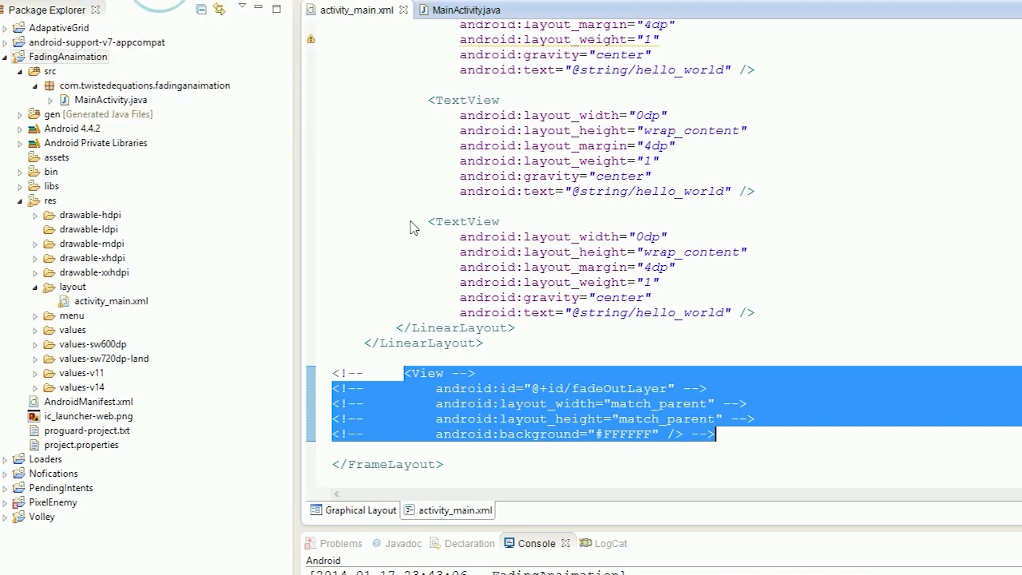
{"action": "left_click", "coordinate": [359, 510]}
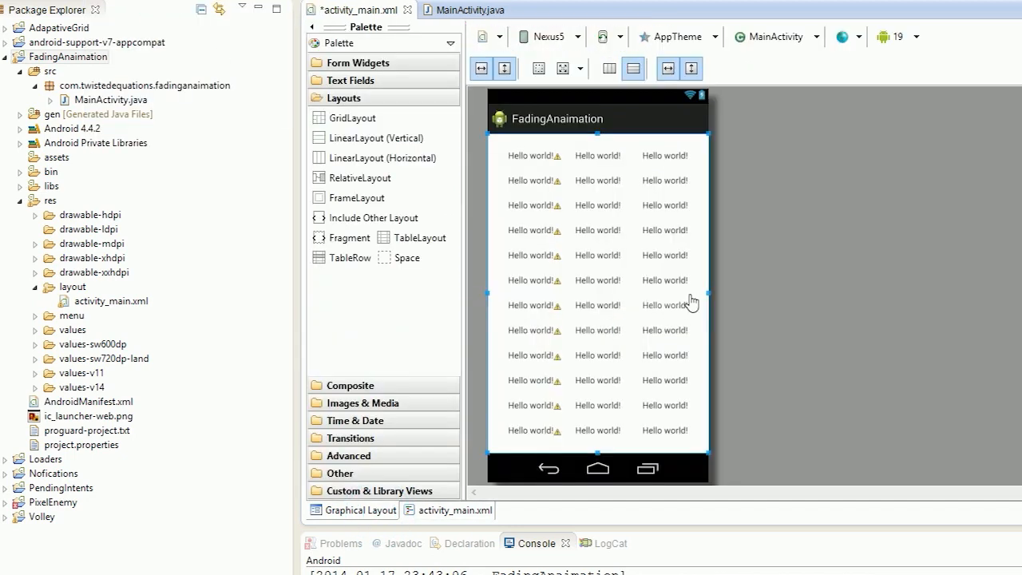
{"action": "left_click", "coordinate": [455, 509]}
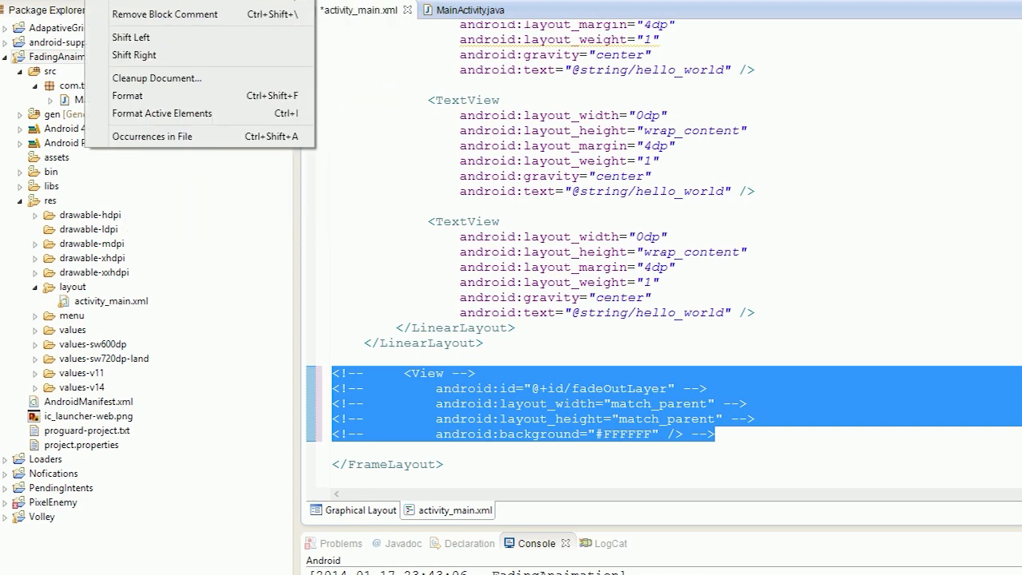
Uncomment the fadeOutLayer View block and preview it covering the grid.
{"action": "left_click", "coordinate": [164, 14]}
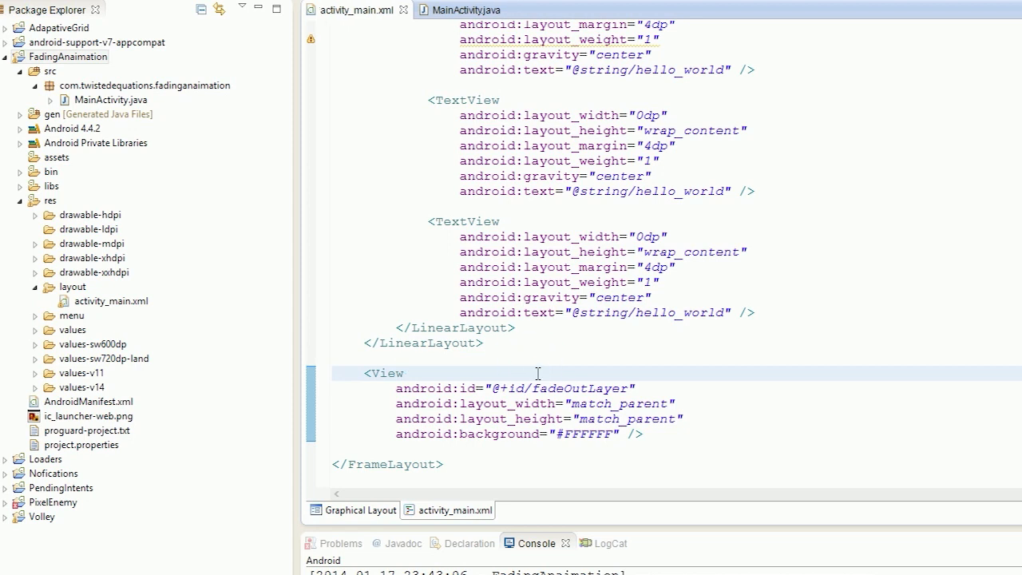
{"action": "double_click", "coordinate": [414, 464]}
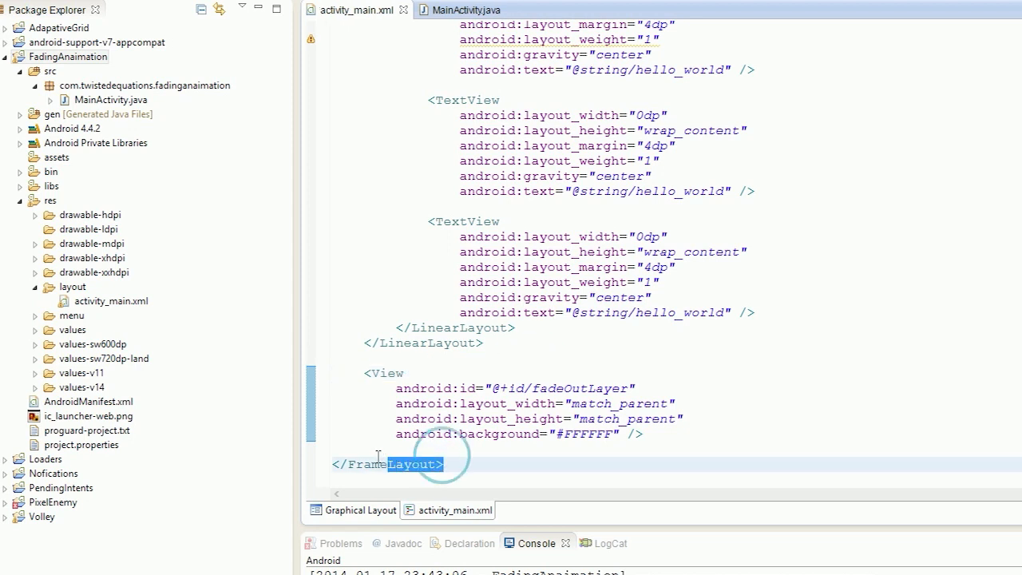
{"action": "double_click", "coordinate": [383, 373]}
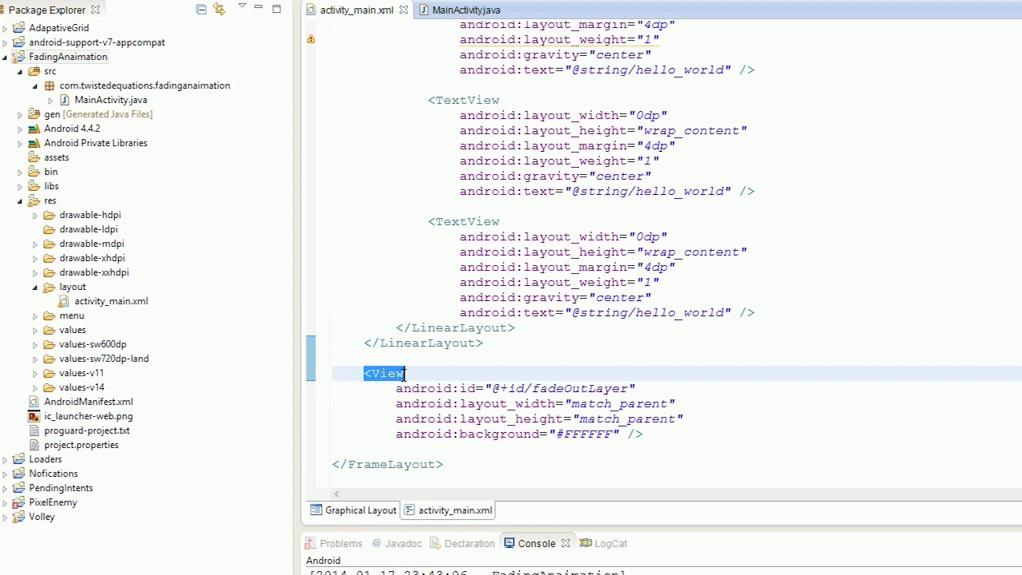
{"action": "left_click_drag", "start_coordinate": [406, 373], "coordinate": [645, 434]}
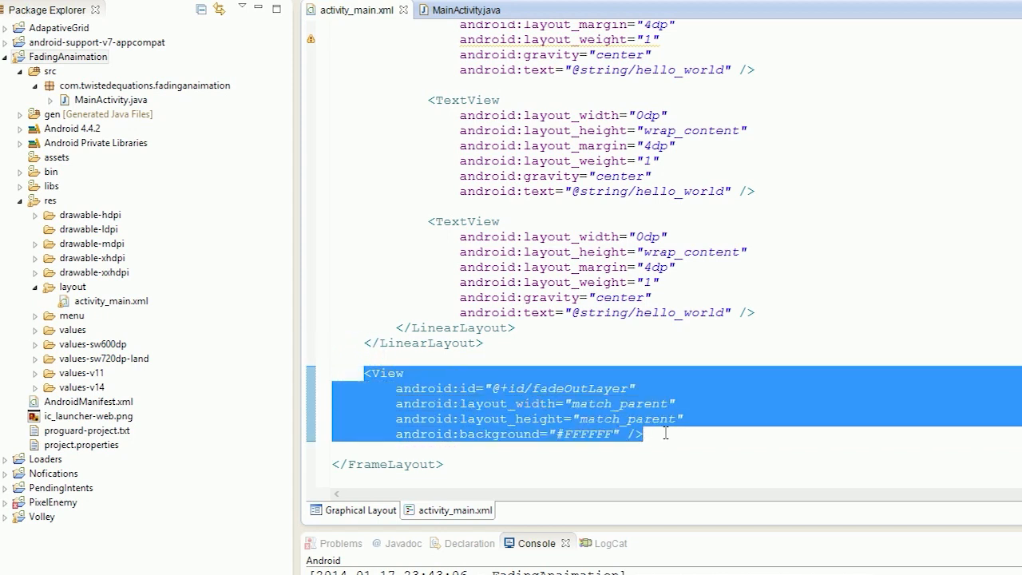
{"action": "left_click", "coordinate": [643, 433]}
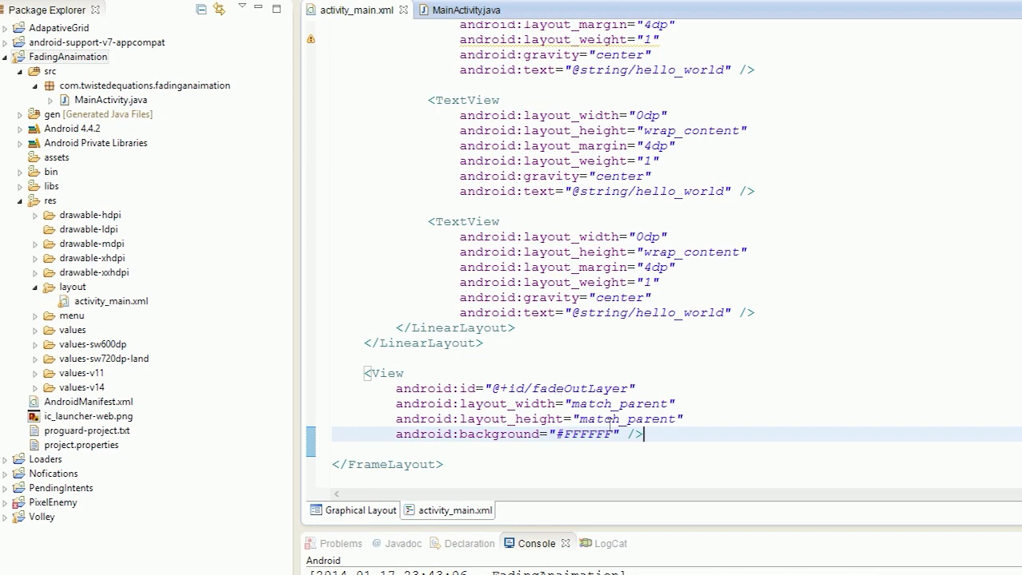
{"action": "left_click", "coordinate": [352, 509]}
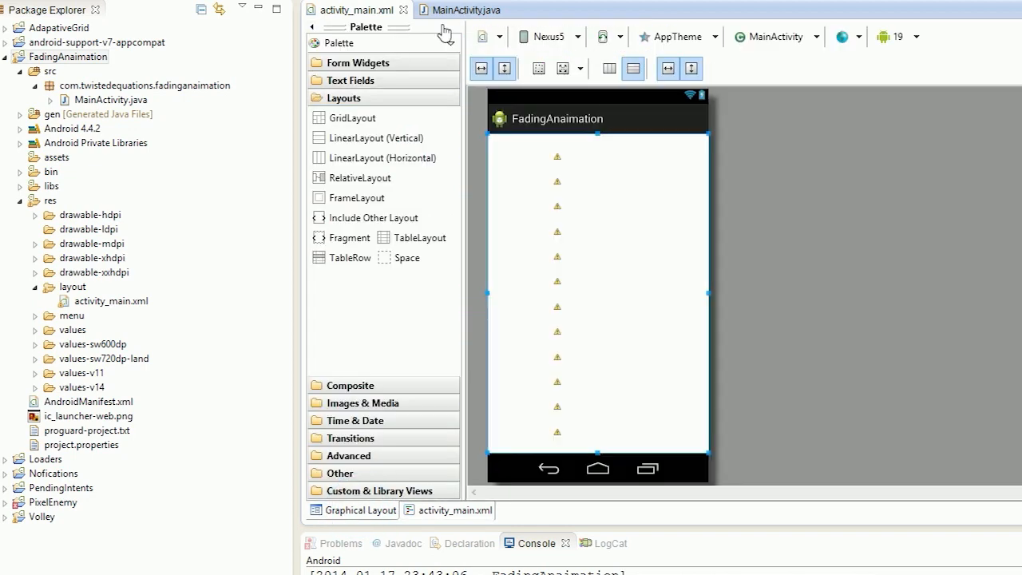
In MainActivity's onAnimationEnd, change setVisibility from INVISIBLE to GONE and save.
{"action": "left_click", "coordinate": [462, 10]}
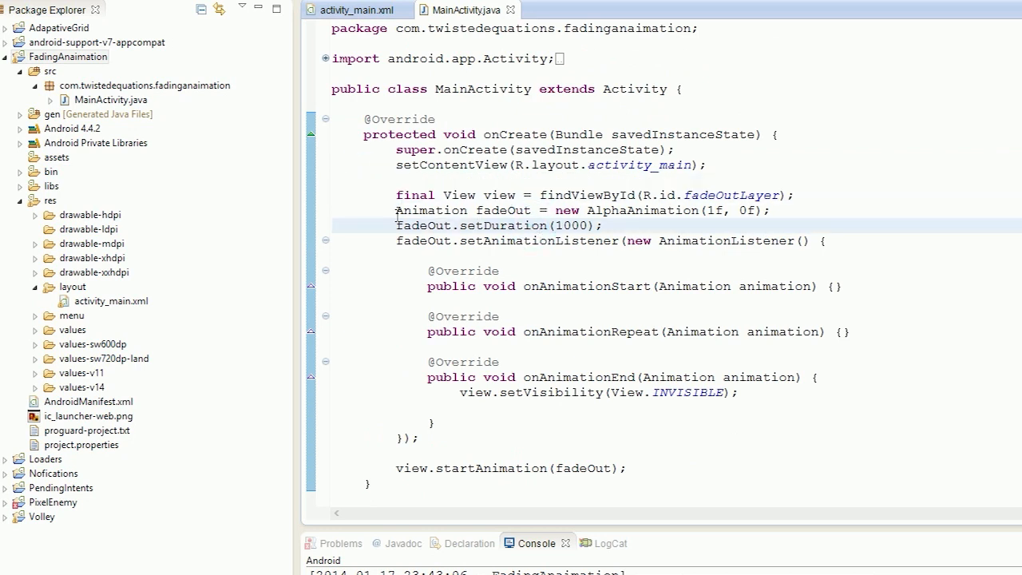
{"action": "left_click_drag", "start_coordinate": [396, 210], "coordinate": [396, 454]}
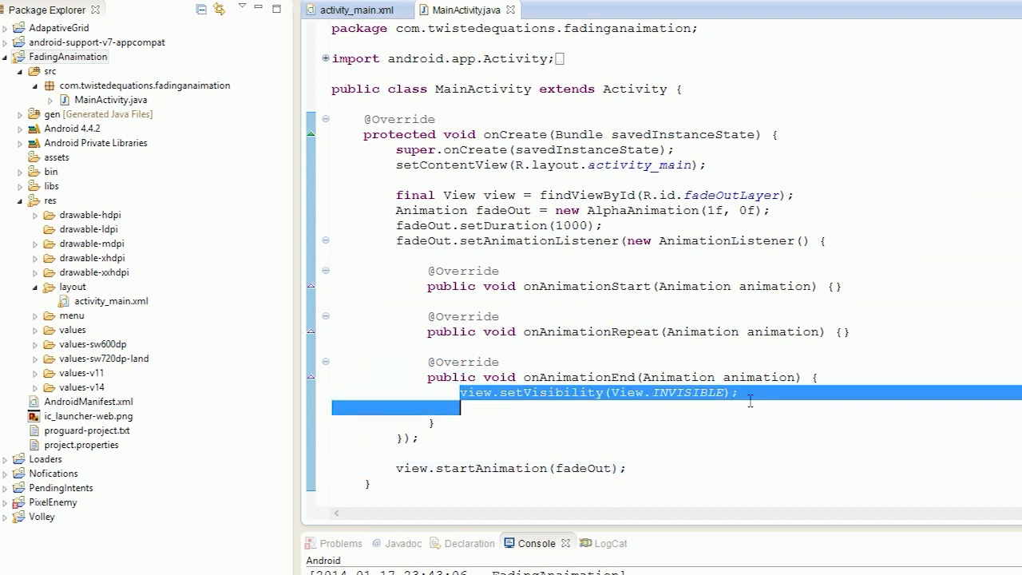
{"action": "left_click", "coordinate": [738, 392]}
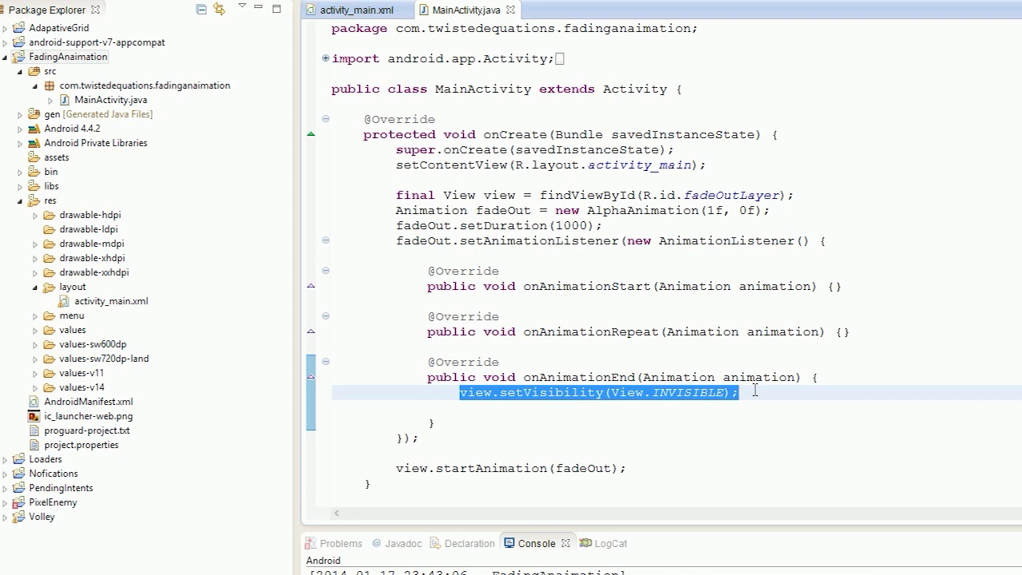
{"action": "double_click", "coordinate": [688, 392]}
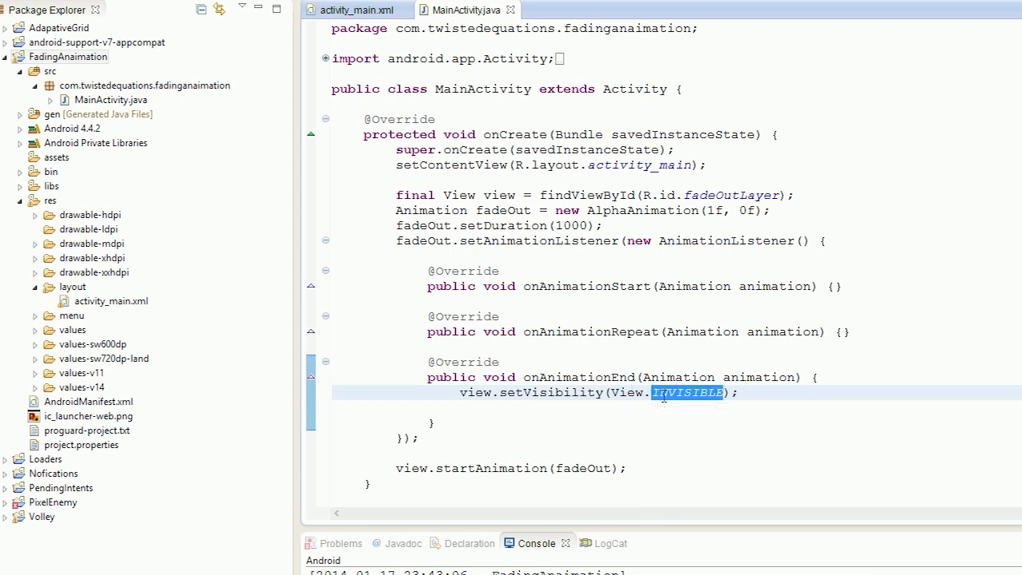
{"action": "type", "text": "GONE"}
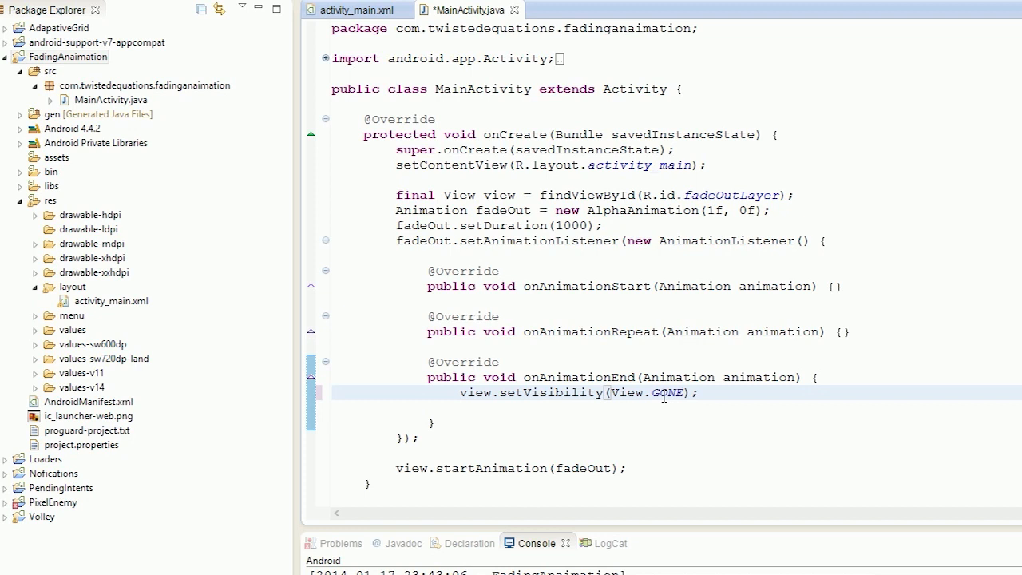
{"action": "key", "text": "ctrl+s"}
{"action": "type", "text": "3"}
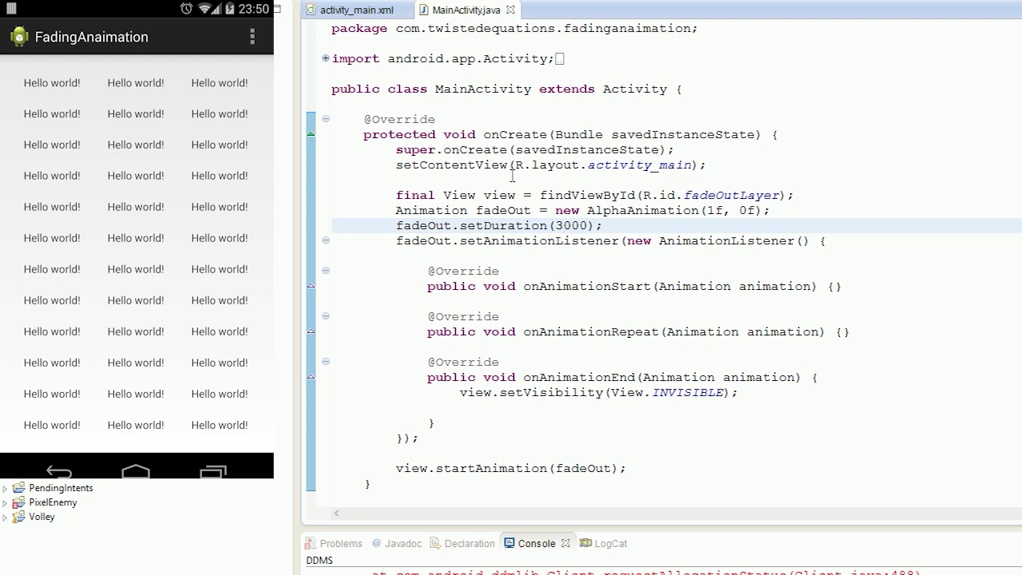
Change the end visibility to VISIBLE and the AlphaAnimation values to (0f, 1f).
{"action": "left_click", "coordinate": [563, 225]}
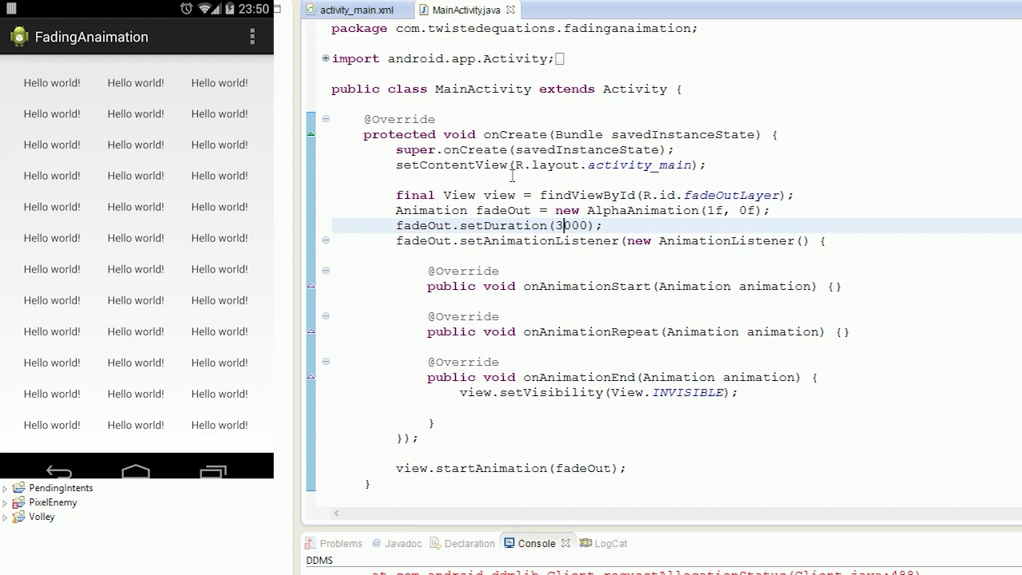
{"action": "left_click", "coordinate": [663, 392]}
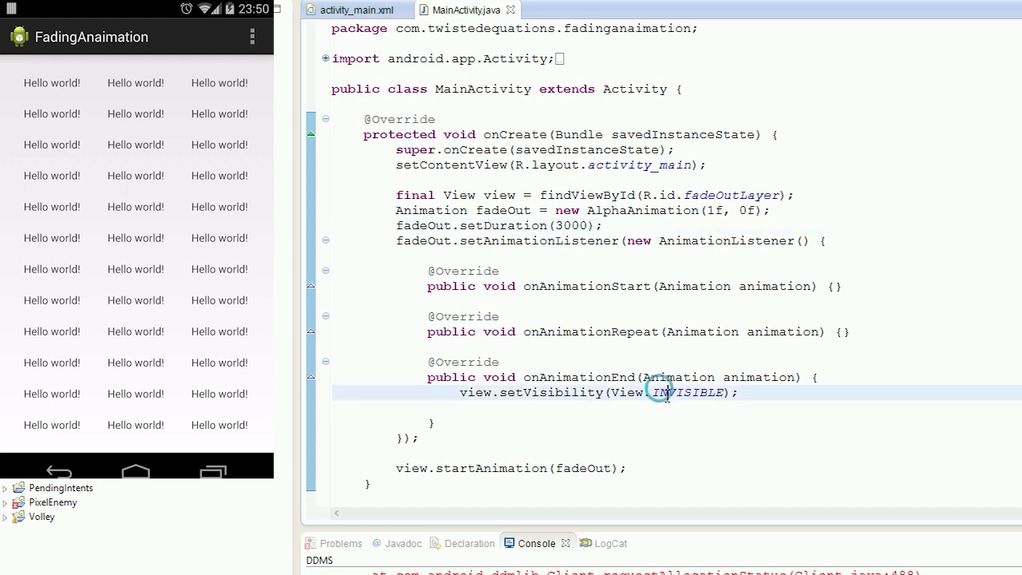
{"action": "type", "text": "V"}
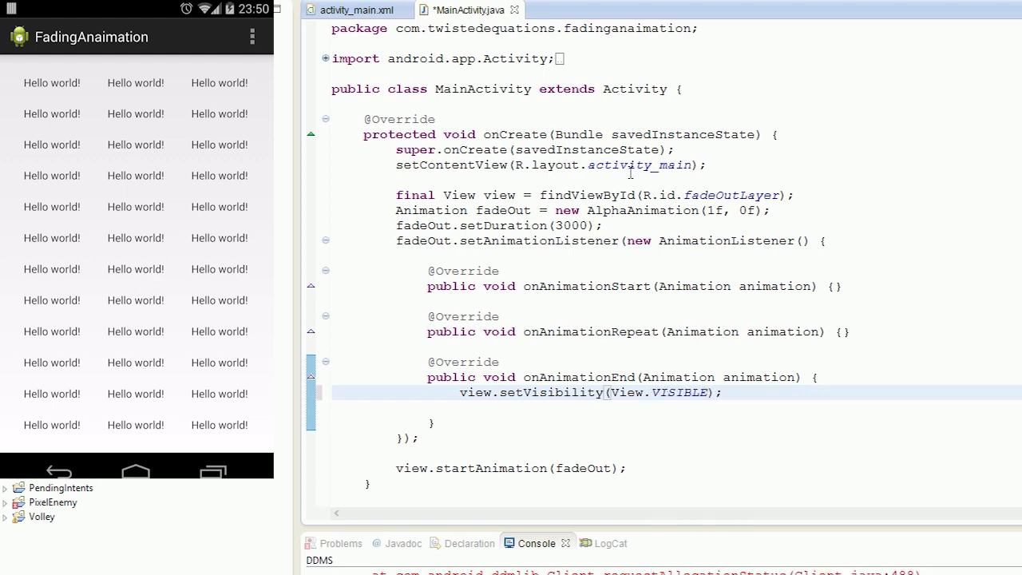
{"action": "key", "text": "ctrl+s"}
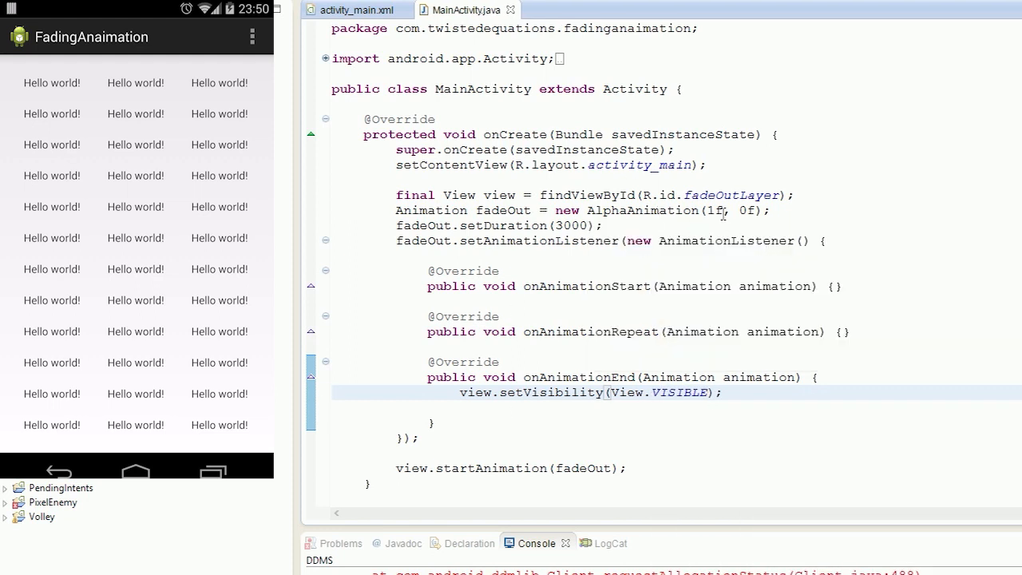
{"action": "left_click", "coordinate": [585, 210]}
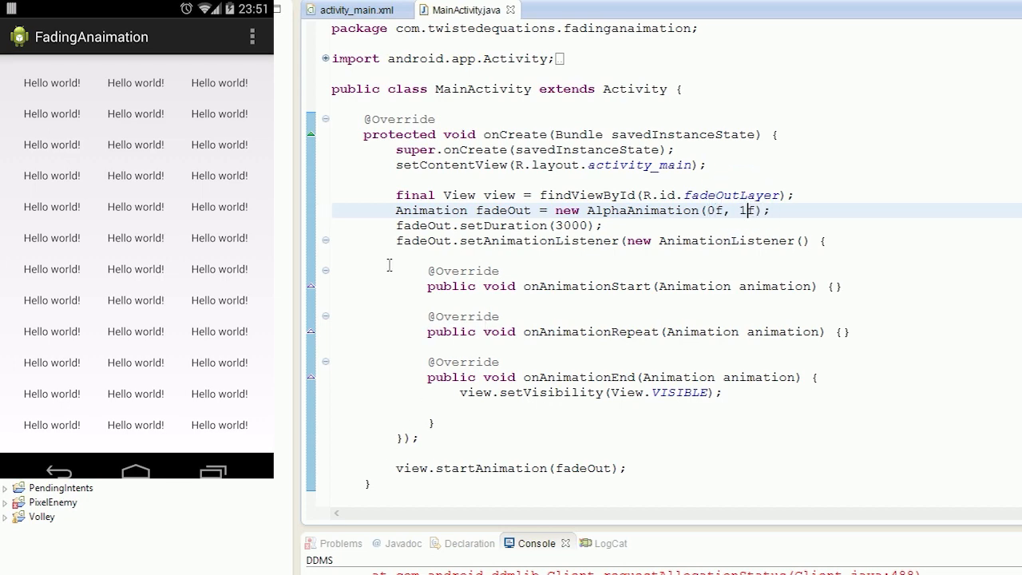
{"action": "left_click", "coordinate": [356, 9]}
{"action": "type", "text": "android:visibility=\""}
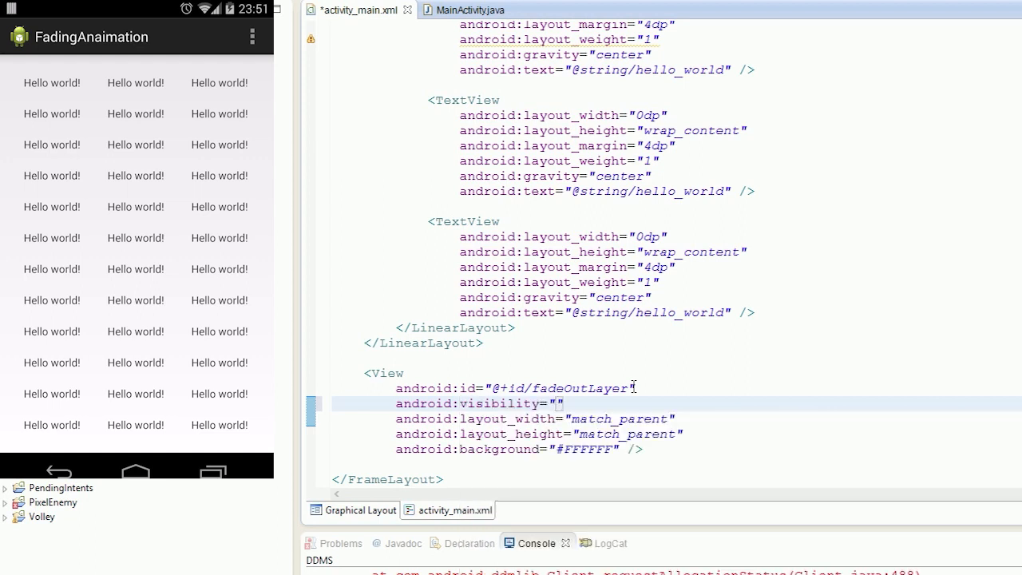
Set the fadeOutLayer View's visibility to invisible, then relaunch the app on the emulator.
{"action": "type", "text": "i"}
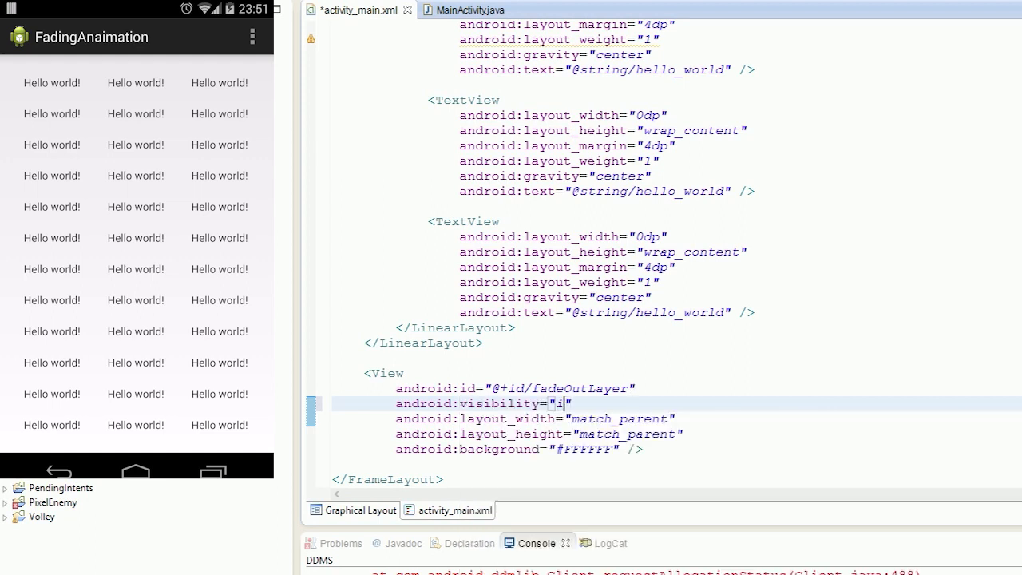
{"action": "type", "text": "nvisible"}
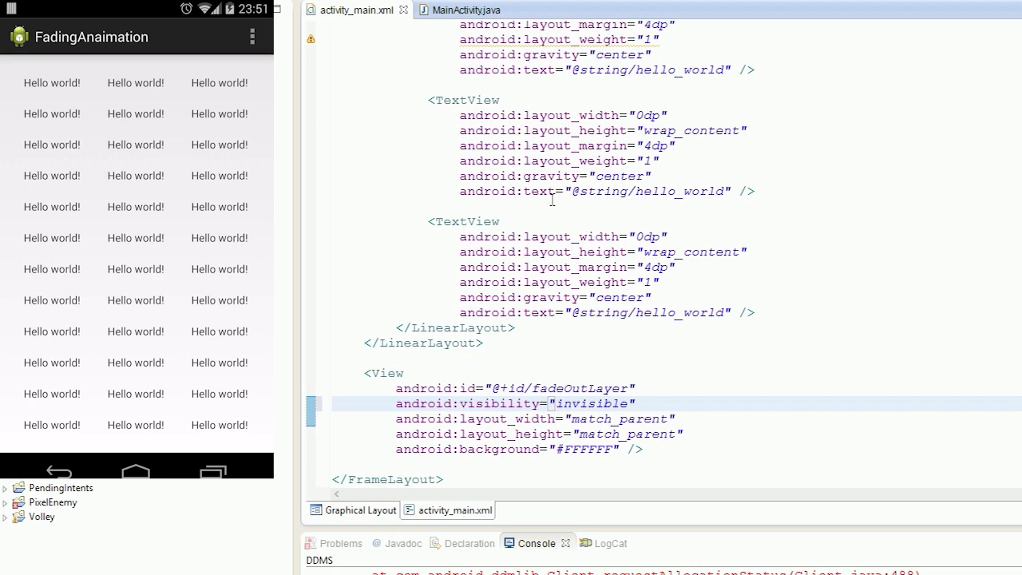
{"action": "left_click", "coordinate": [463, 10]}
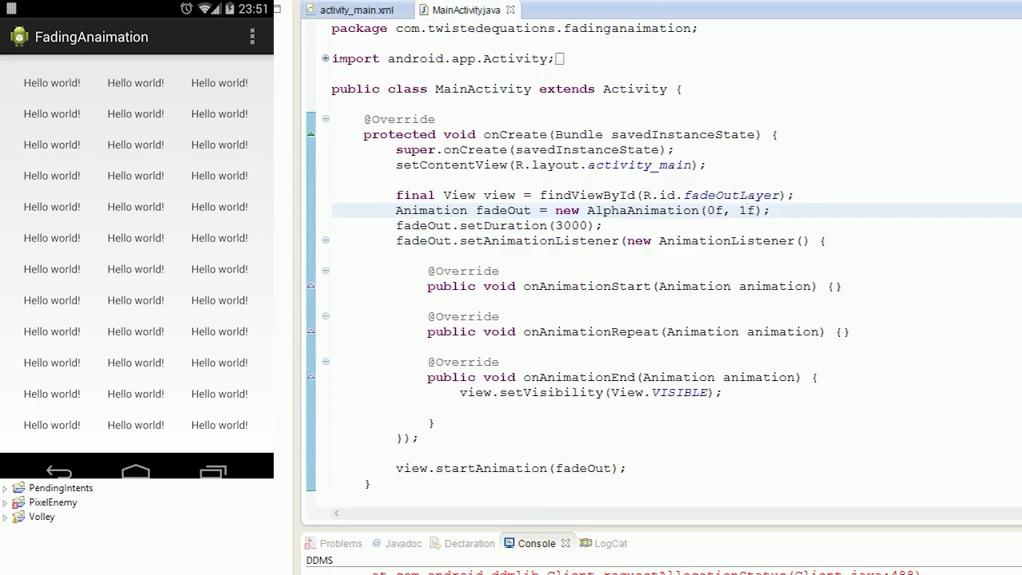
{"action": "mouse_move", "coordinate": [426, 165]}
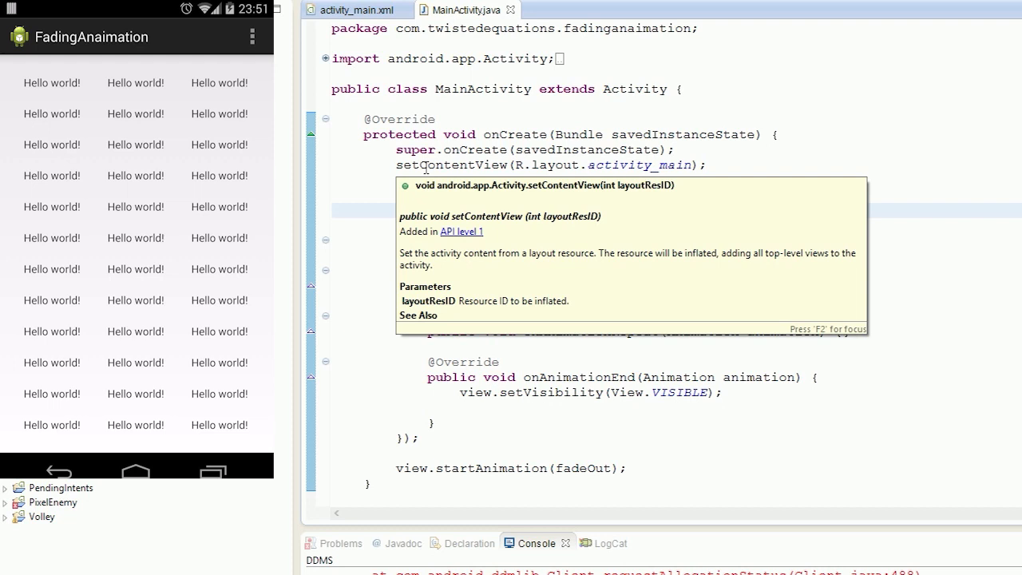
{"action": "left_click", "coordinate": [135, 471]}
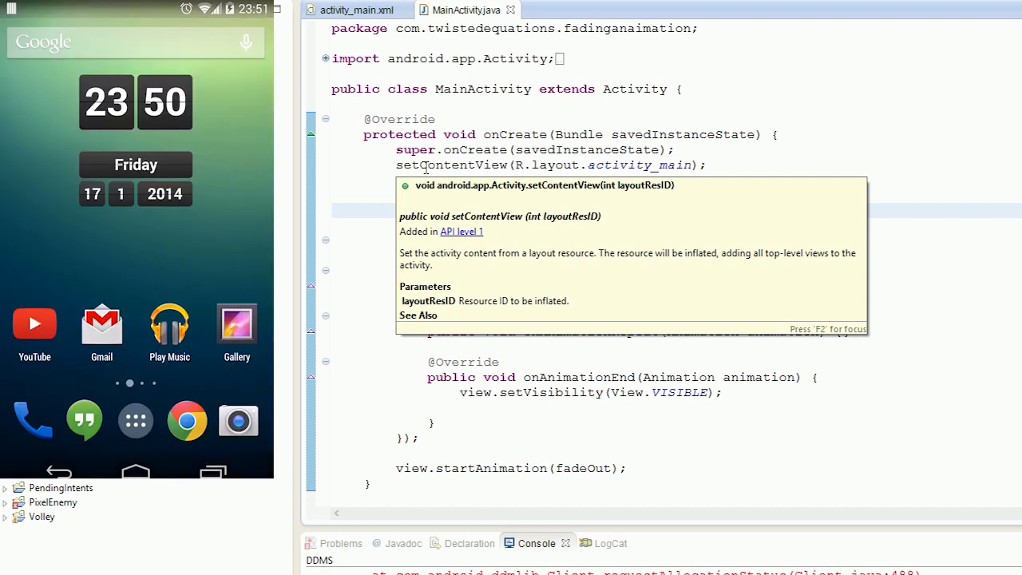